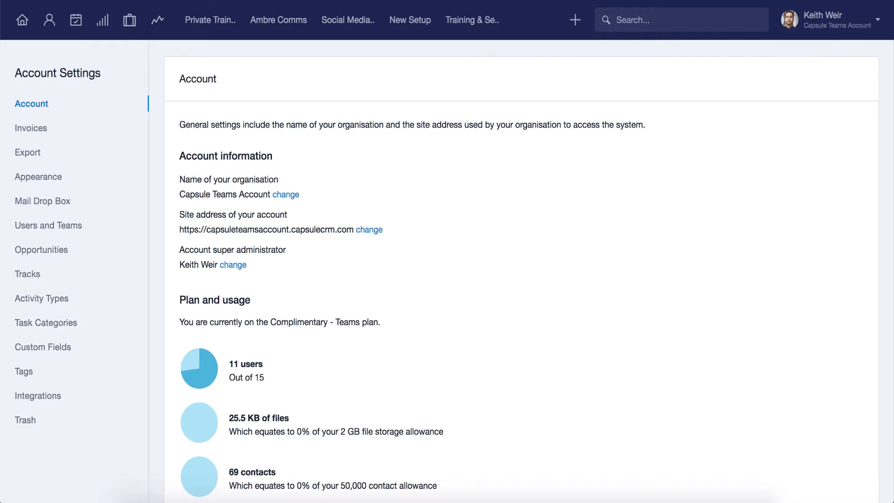
{"action": "mouse_move", "coordinate": [586, 73]}
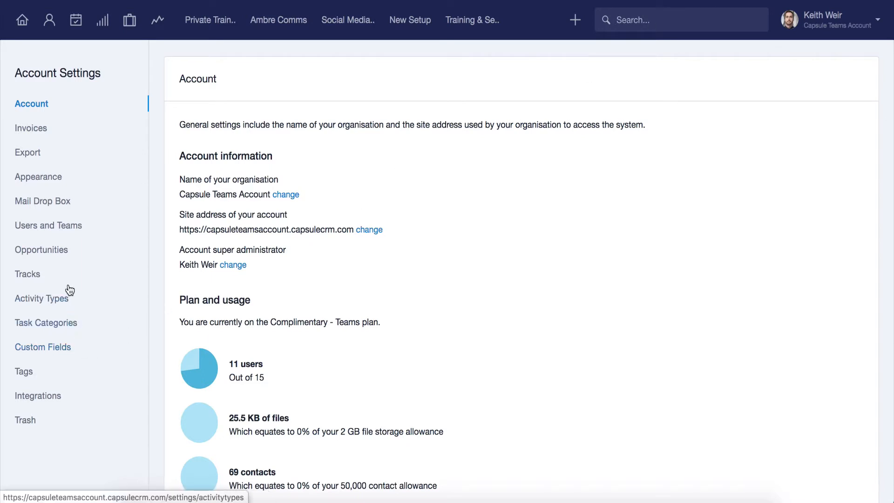
Browse the Opportunities and Users and Teams settings, ending on the Integrations page
{"action": "left_click", "coordinate": [42, 250]}
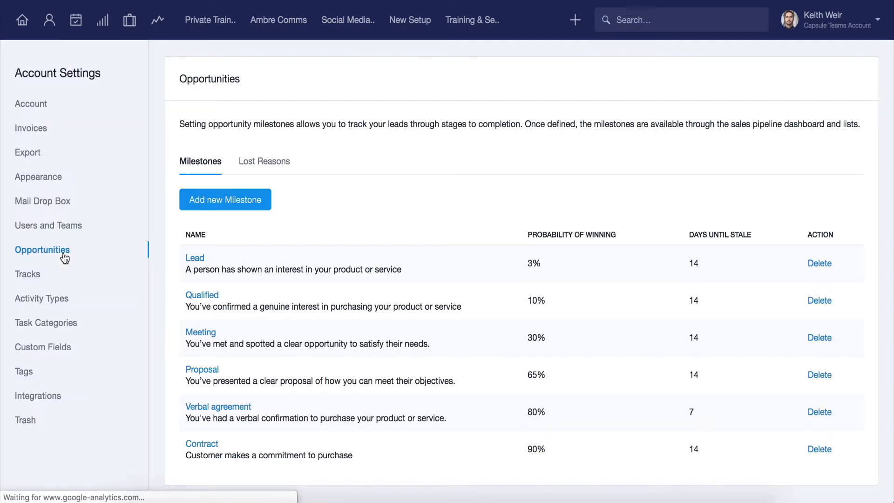
{"action": "left_click", "coordinate": [48, 226]}
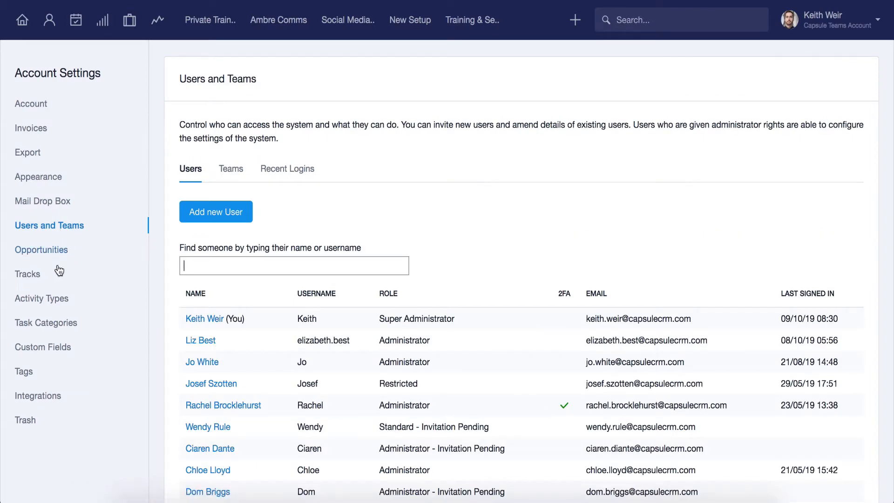
{"action": "left_click", "coordinate": [38, 396]}
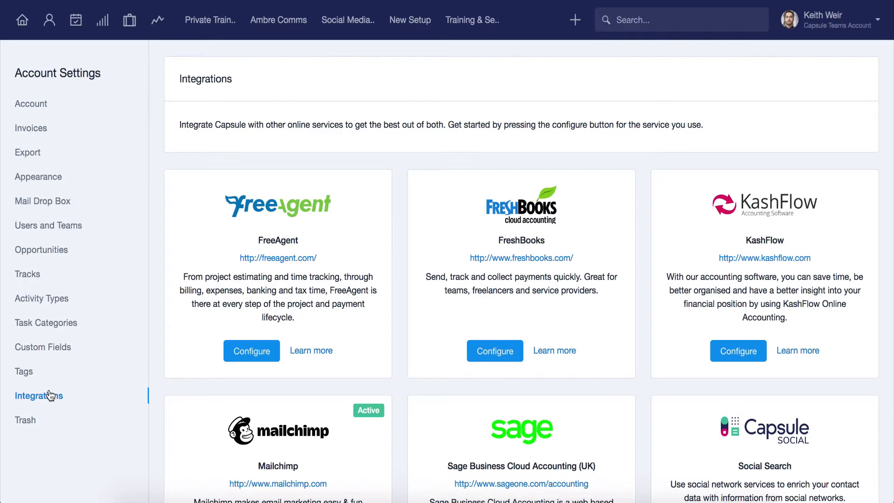
{"action": "mouse_move", "coordinate": [816, 32]}
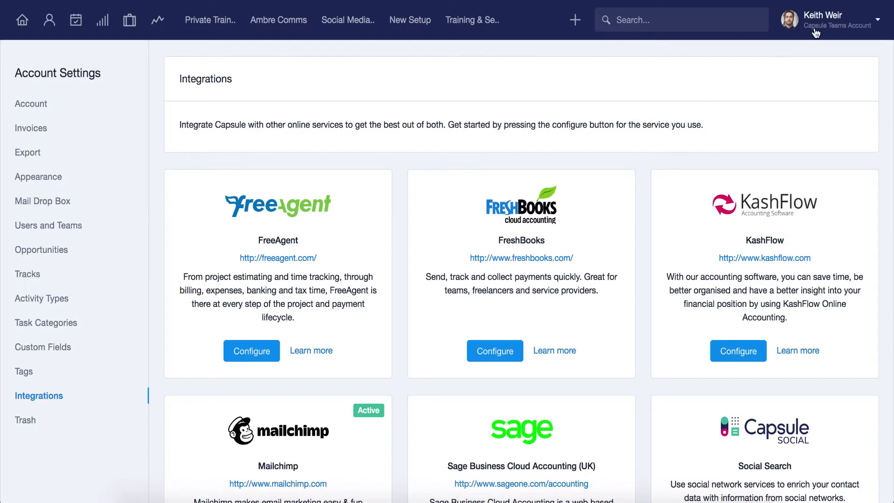
Reach Account Settings from the profile menu, showing organisation details and 11 of 15 users
{"action": "left_click", "coordinate": [832, 16]}
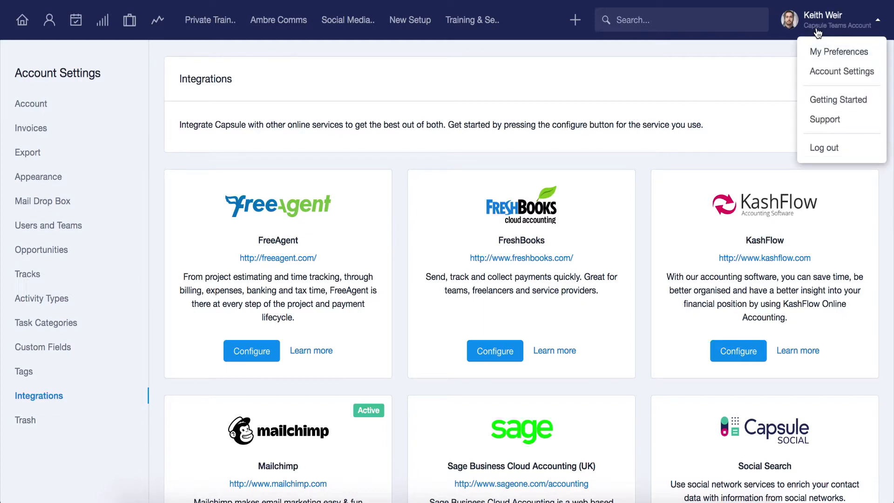
{"action": "left_click", "coordinate": [842, 71]}
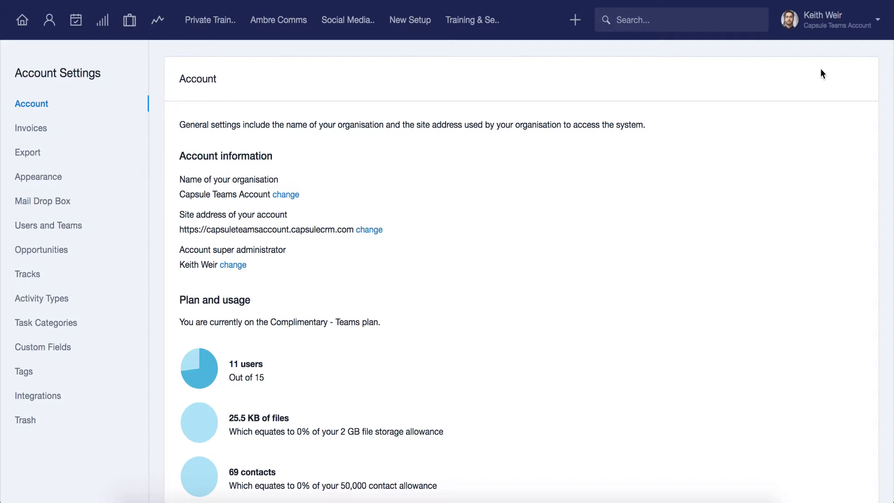
{"action": "mouse_move", "coordinate": [466, 184]}
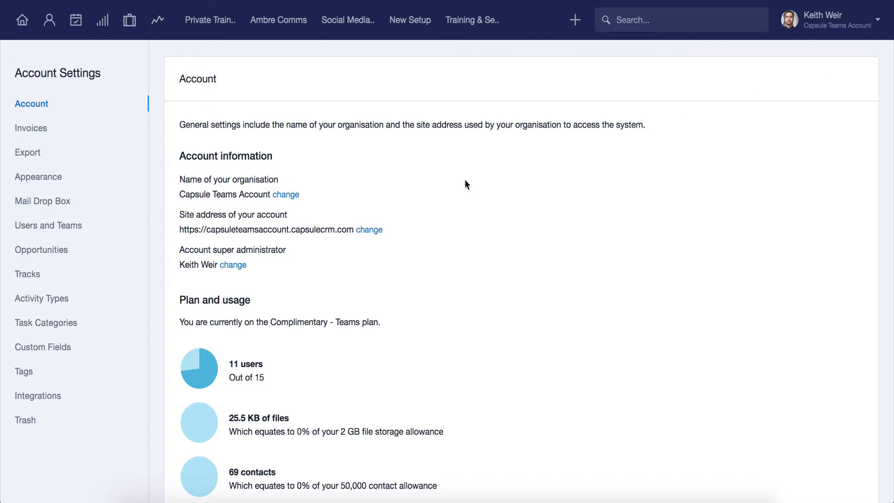
{"action": "mouse_move", "coordinate": [291, 209]}
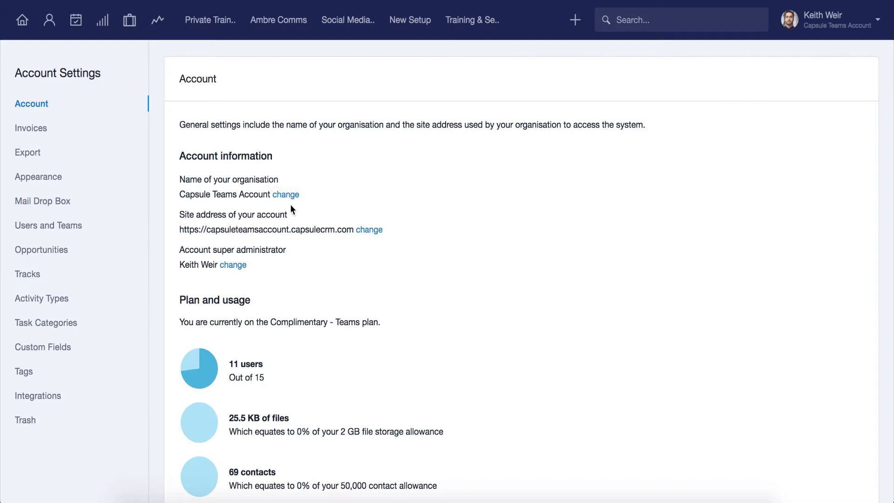
{"action": "left_click", "coordinate": [286, 194]}
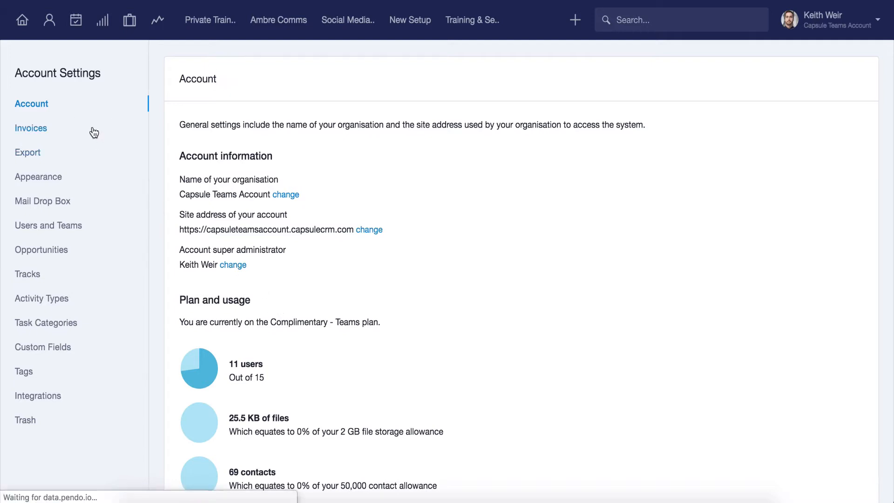
Pass through Invoices to Export and start a ZIP export of all account data
{"action": "left_click", "coordinate": [31, 128]}
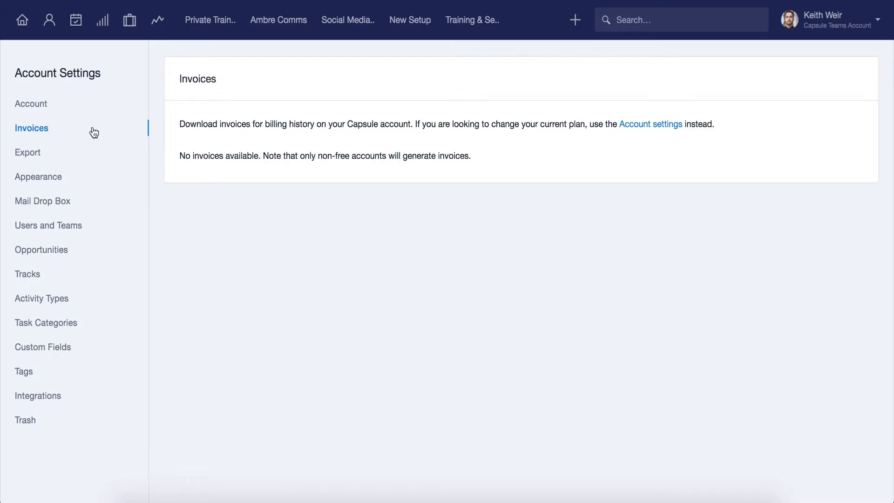
{"action": "left_click", "coordinate": [27, 153]}
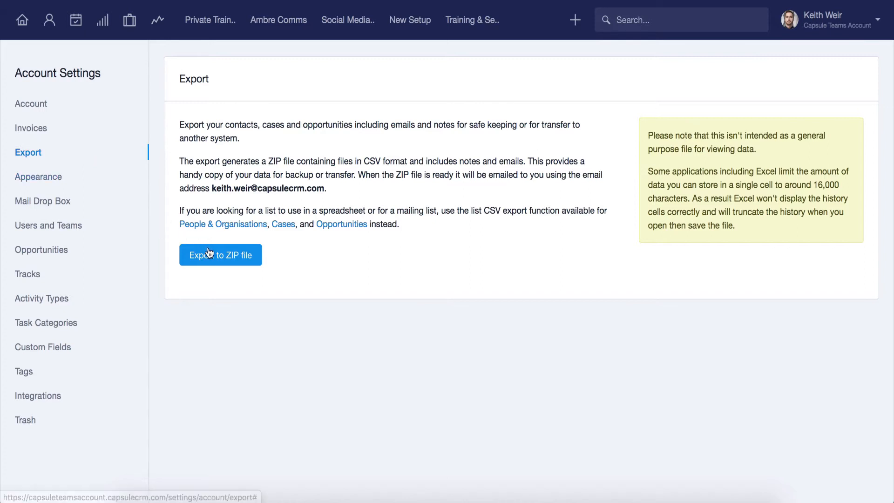
{"action": "left_click", "coordinate": [220, 255]}
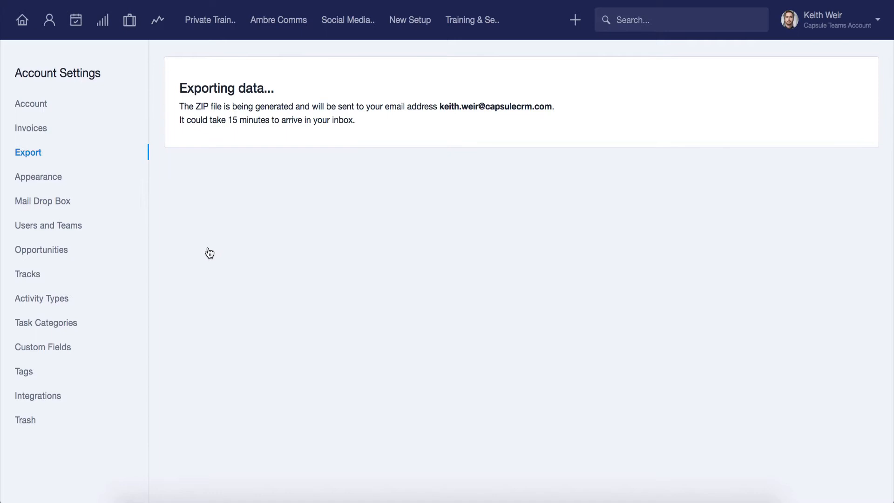
{"action": "mouse_move", "coordinate": [129, 182]}
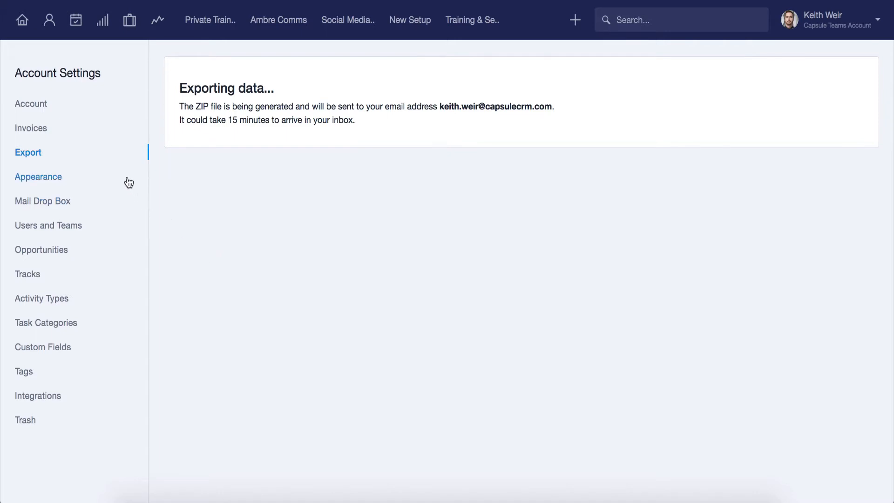
Preview the blue Appearance scheme, keep navy, then select the Mail Drop Box email address
{"action": "left_click", "coordinate": [38, 177]}
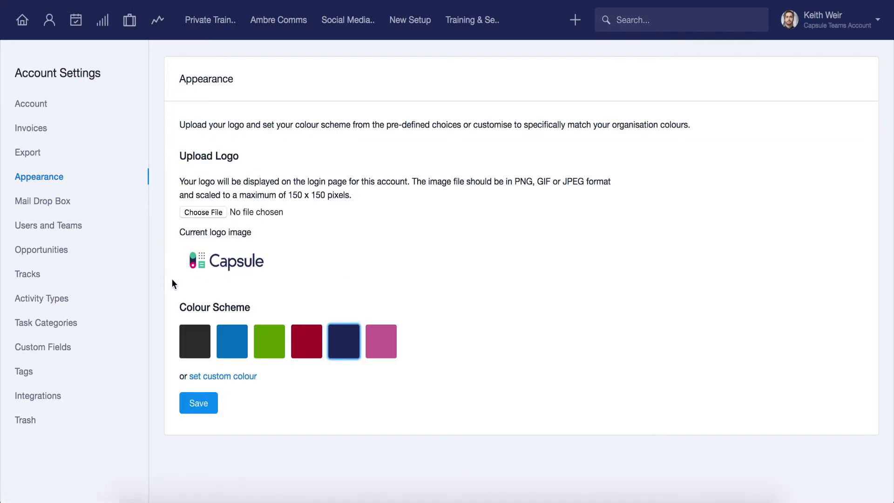
{"action": "left_click", "coordinate": [231, 342]}
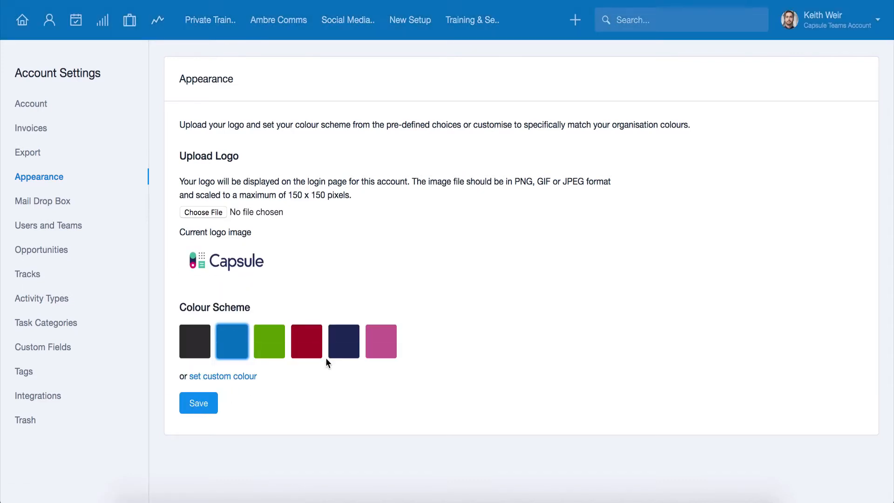
{"action": "left_click", "coordinate": [344, 341]}
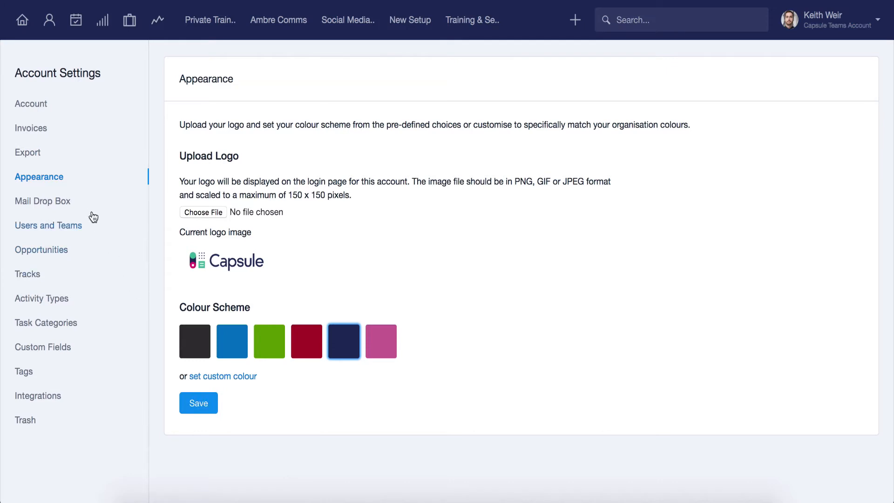
{"action": "left_click", "coordinate": [42, 201]}
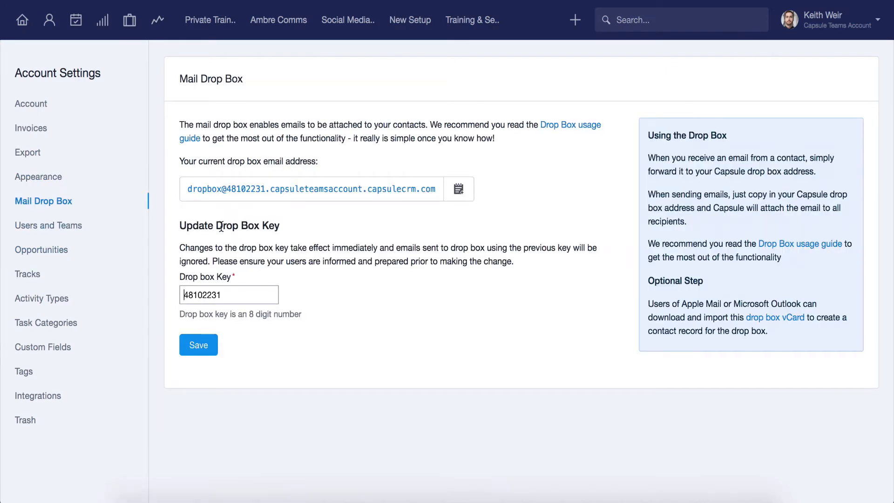
{"action": "left_click", "coordinate": [459, 189]}
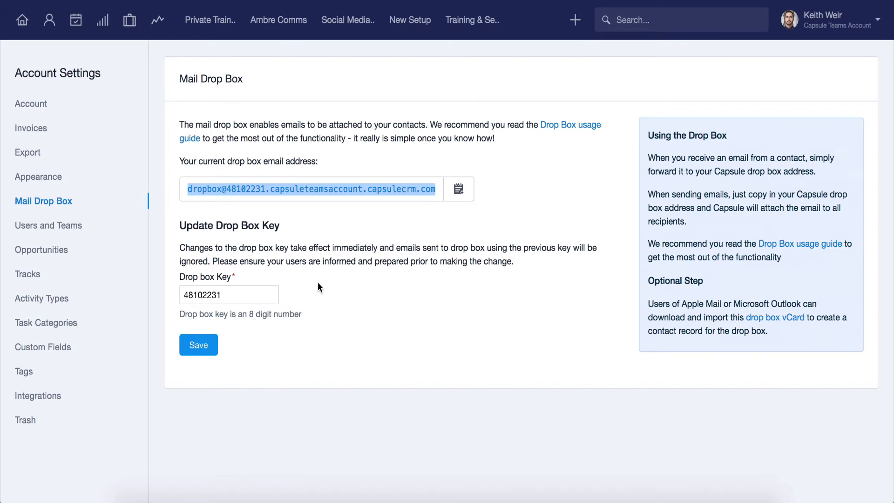
{"action": "mouse_move", "coordinate": [137, 246]}
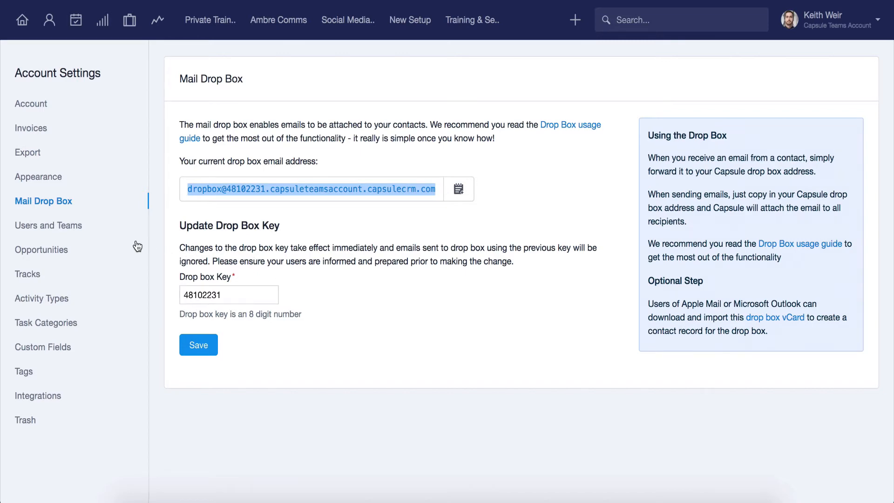
Show the Opportunities Lost Reasons tab listing Abandoned, Competition and Price too high
{"action": "left_click", "coordinate": [49, 225]}
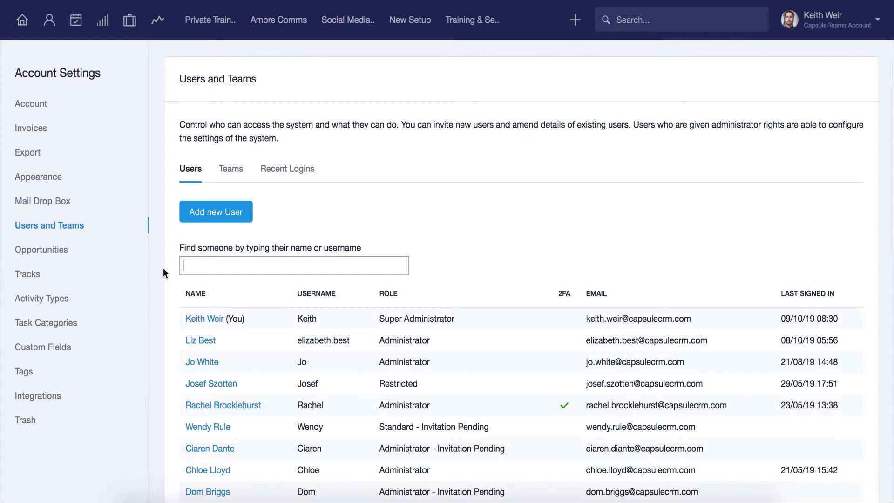
{"action": "left_click", "coordinate": [42, 250]}
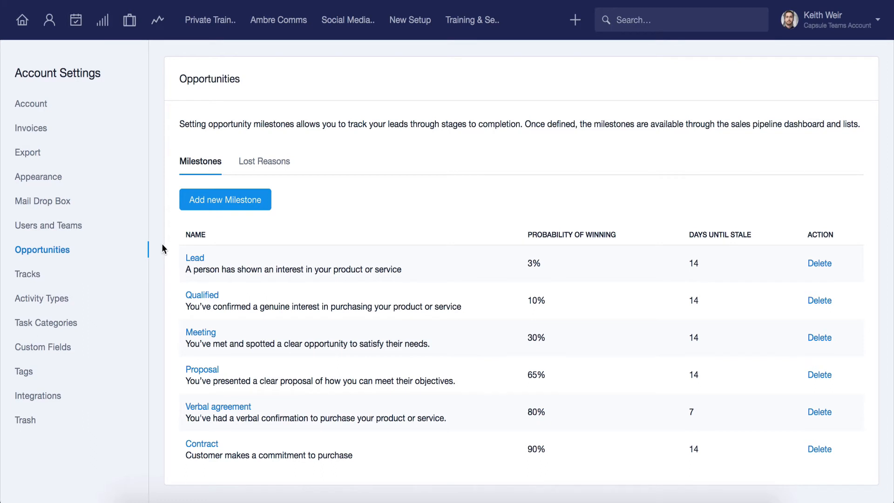
{"action": "mouse_move", "coordinate": [254, 181]}
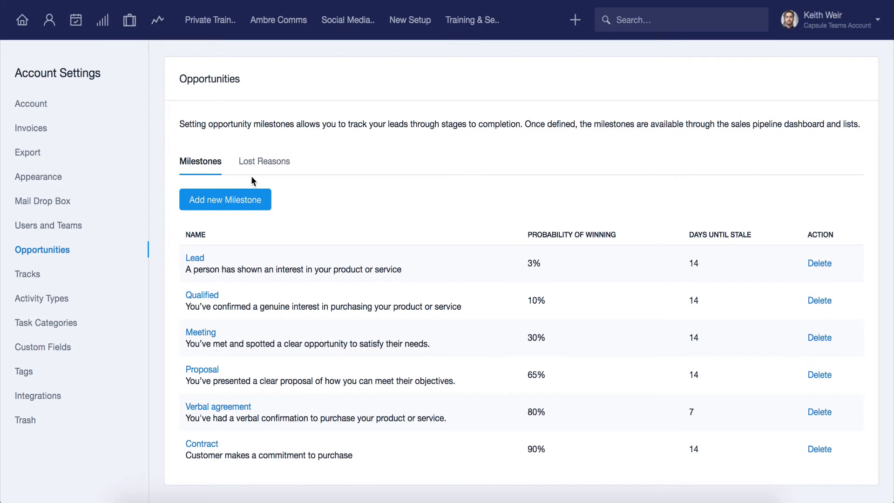
{"action": "left_click", "coordinate": [263, 162]}
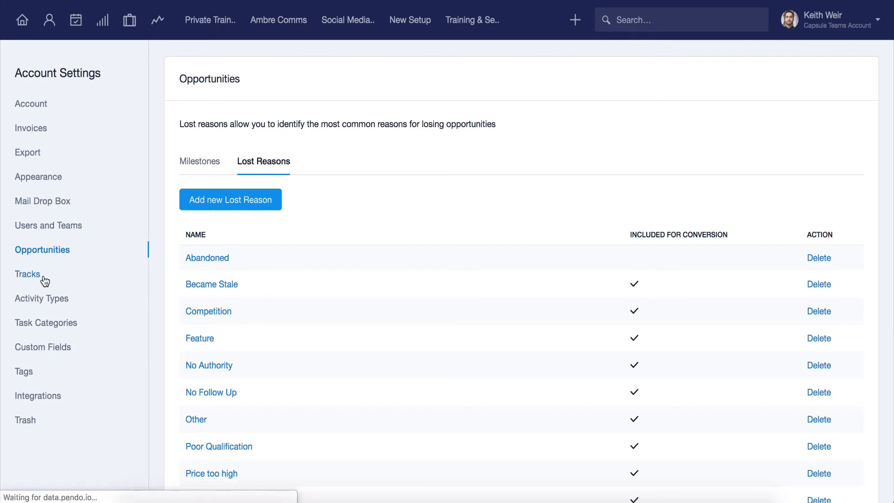
Edit the Sales Process track and expand Advanced Options to see due dates based on start date
{"action": "left_click", "coordinate": [27, 274]}
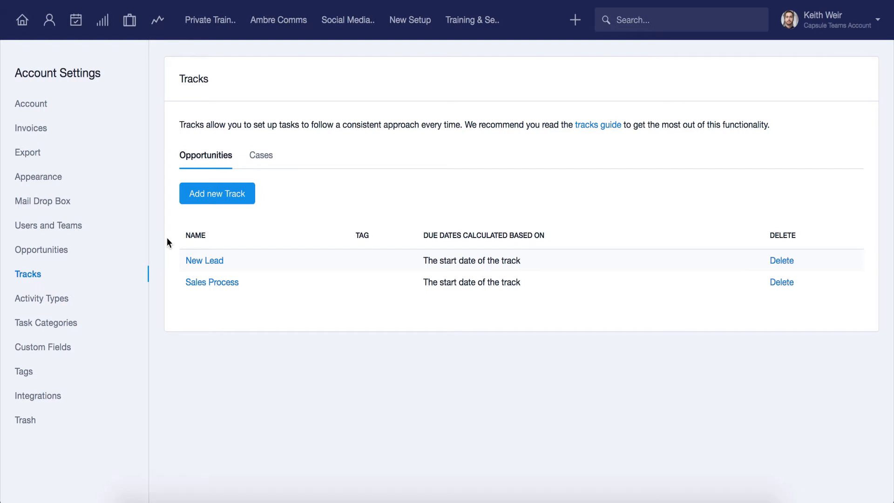
{"action": "mouse_move", "coordinate": [185, 273]}
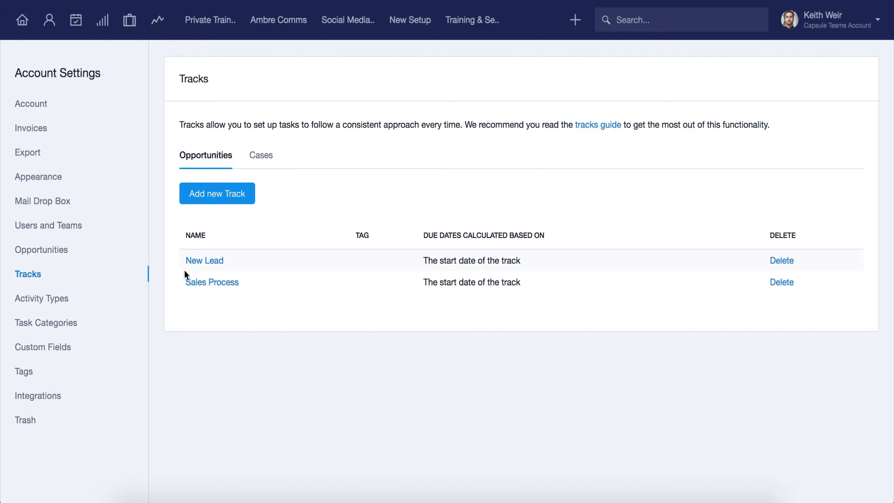
{"action": "left_click", "coordinate": [212, 282]}
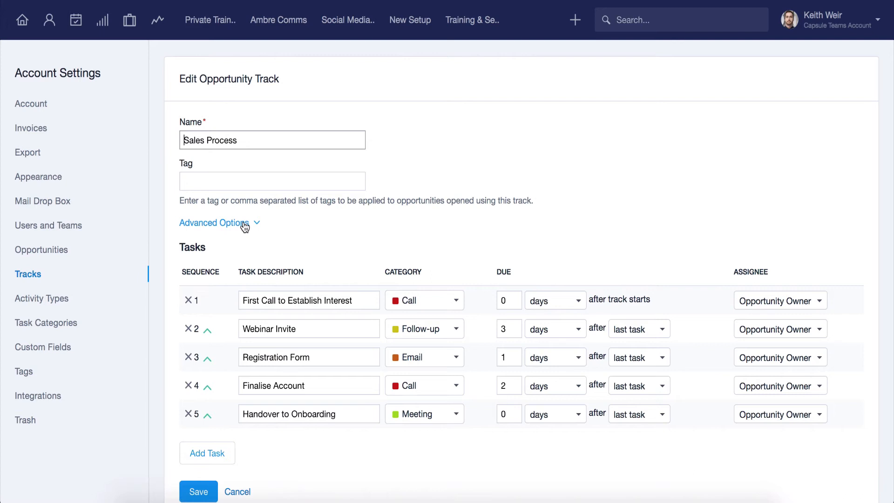
{"action": "left_click", "coordinate": [214, 223]}
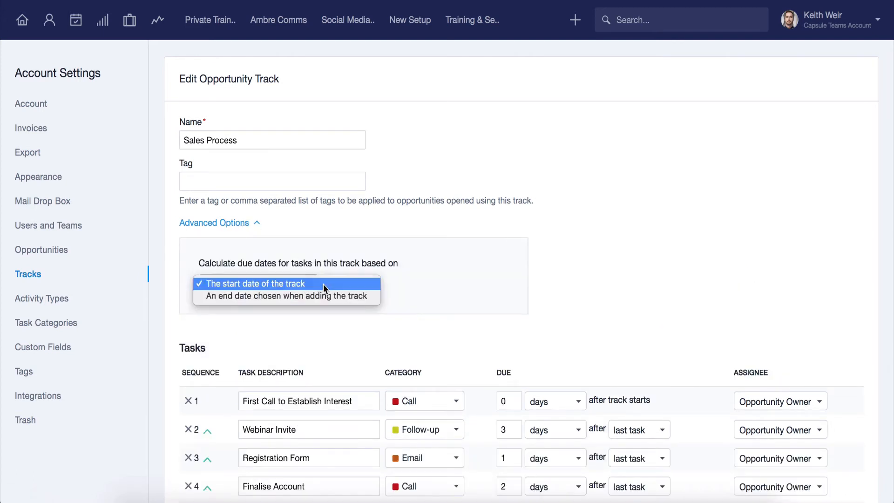
{"action": "mouse_move", "coordinate": [342, 300]}
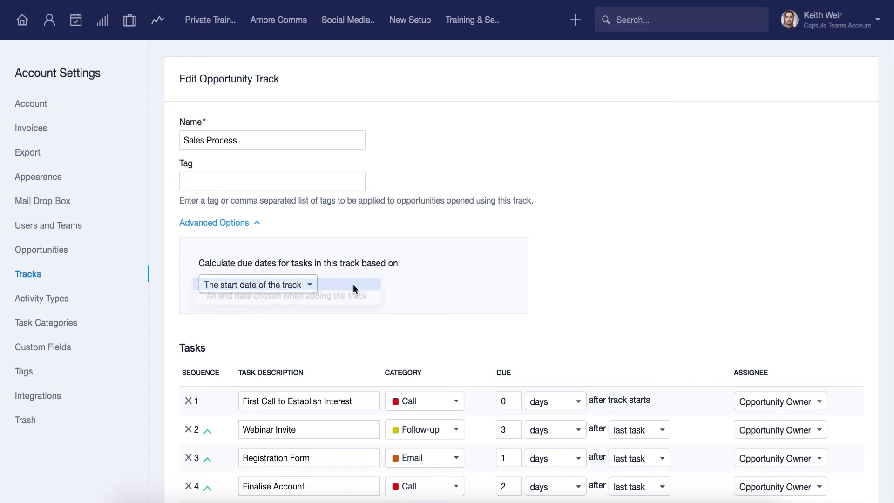
{"action": "scroll", "scroll_direction": "down", "scroll_amount": 3}
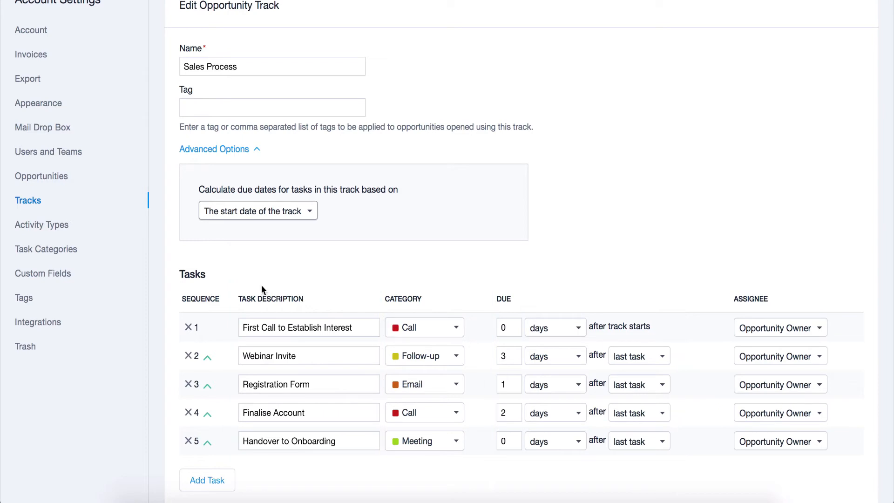
Show Activity Types and scroll through Note, Meeting, Call, On Site Visit and Webinar
{"action": "left_click", "coordinate": [41, 225]}
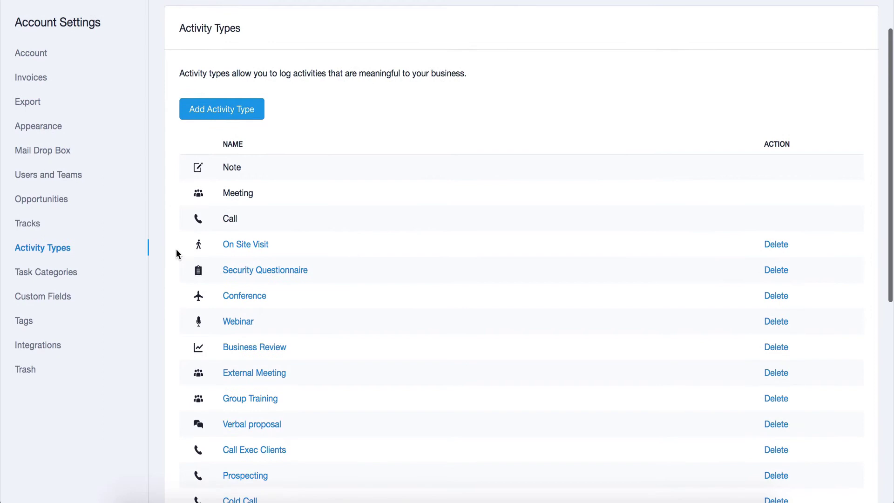
{"action": "scroll", "scroll_direction": "down", "scroll_amount": 3}
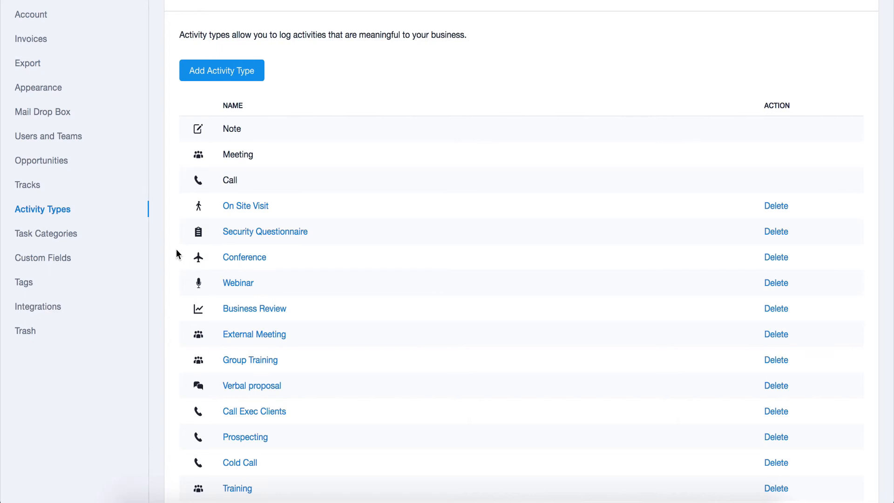
{"action": "mouse_move", "coordinate": [173, 254]}
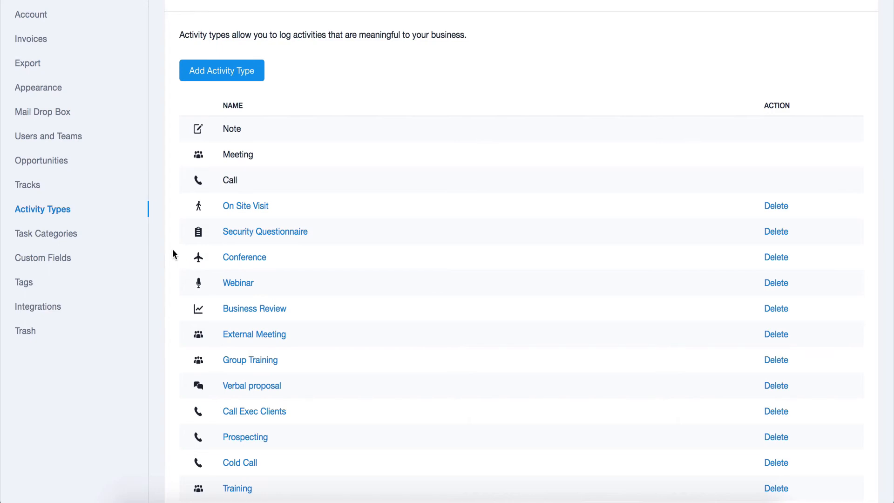
Save a new blue 'Group Meeting' category in Task Categories
{"action": "left_click", "coordinate": [45, 233]}
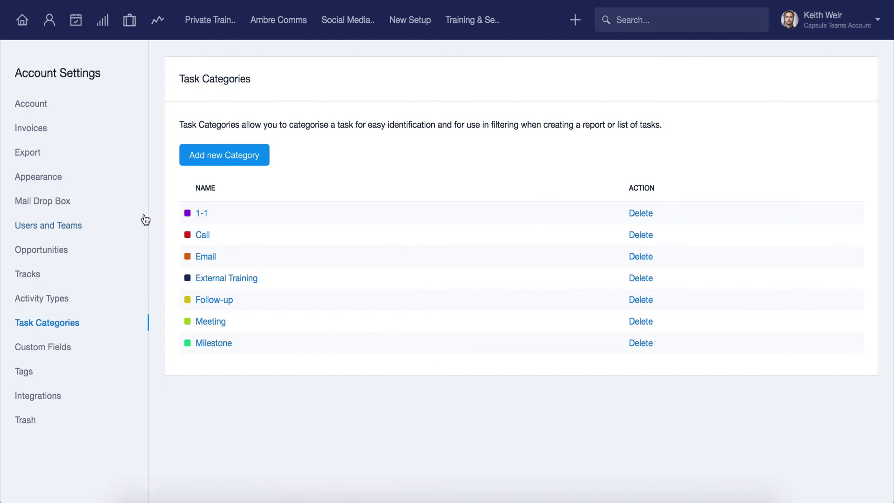
{"action": "mouse_move", "coordinate": [164, 207]}
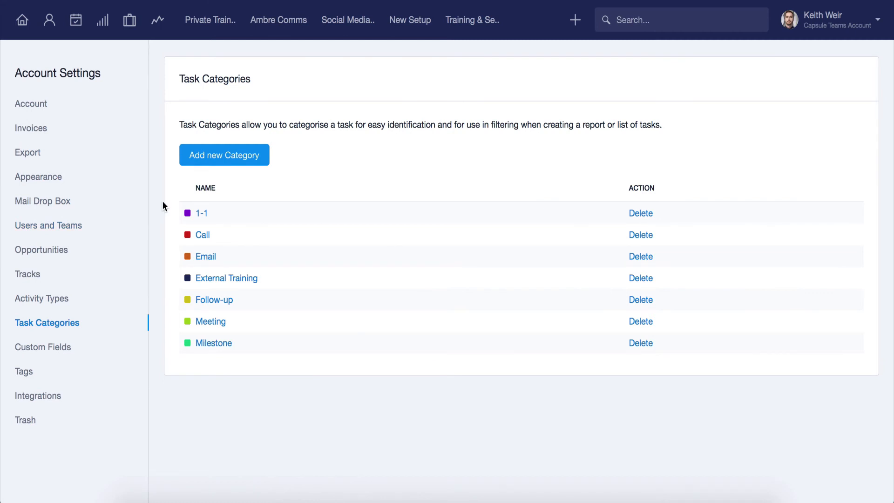
{"action": "mouse_move", "coordinate": [184, 190]}
{"action": "type", "text": "Group Meeting"}
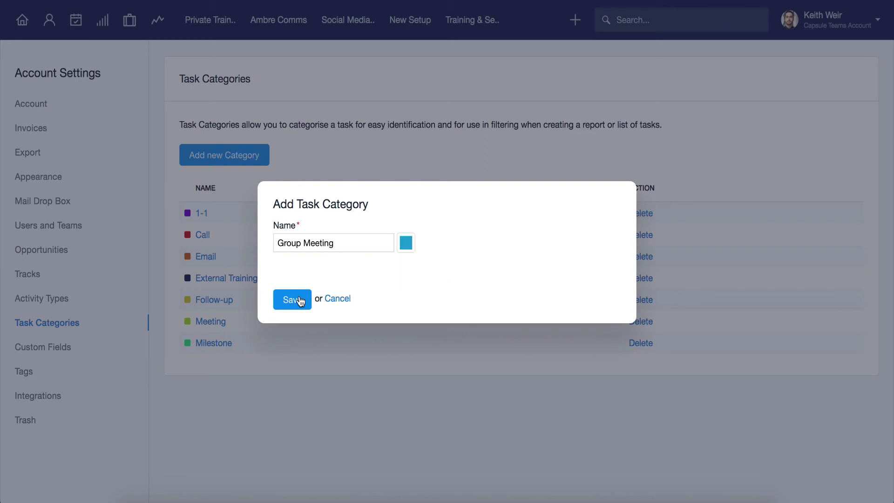
{"action": "left_click", "coordinate": [292, 300]}
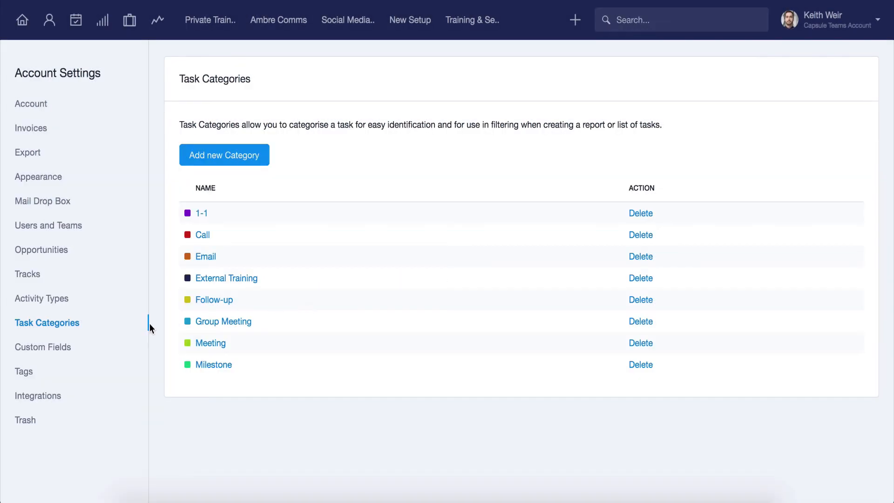
Show the Custom Fields page listing Industry, Sign Up Date and Owner
{"action": "left_click", "coordinate": [42, 347]}
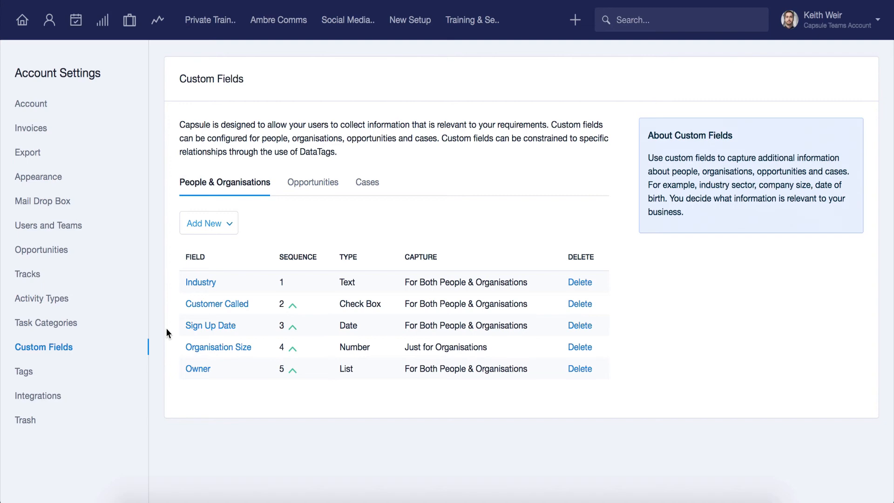
Scroll the Tags and DataTags list and begin entering 'New L' as a new tag
{"action": "left_click", "coordinate": [24, 371]}
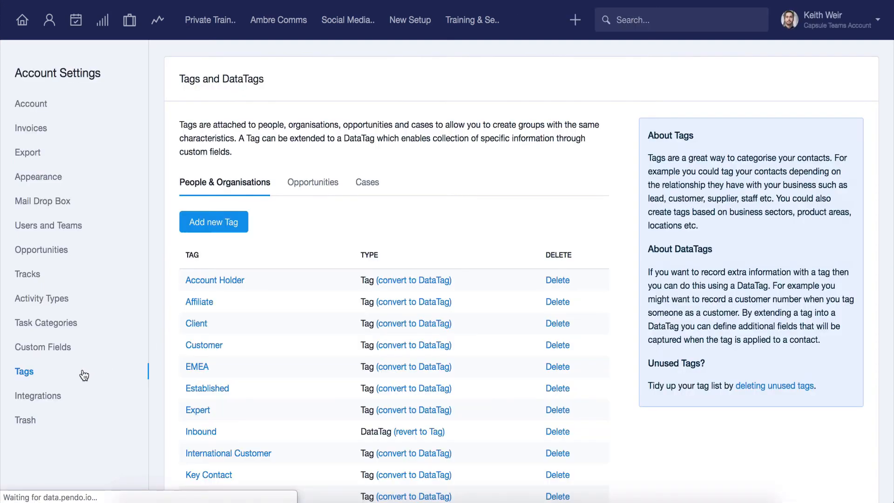
{"action": "scroll", "scroll_direction": "down", "scroll_amount": 3}
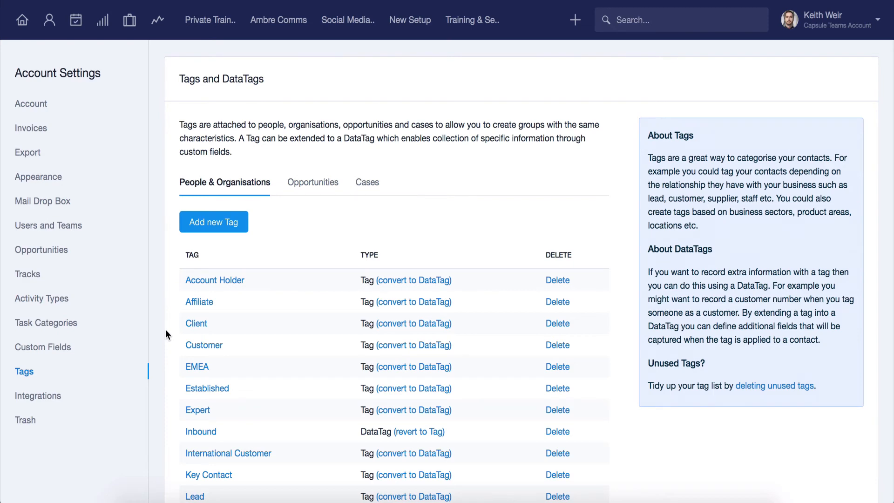
{"action": "mouse_move", "coordinate": [227, 230]}
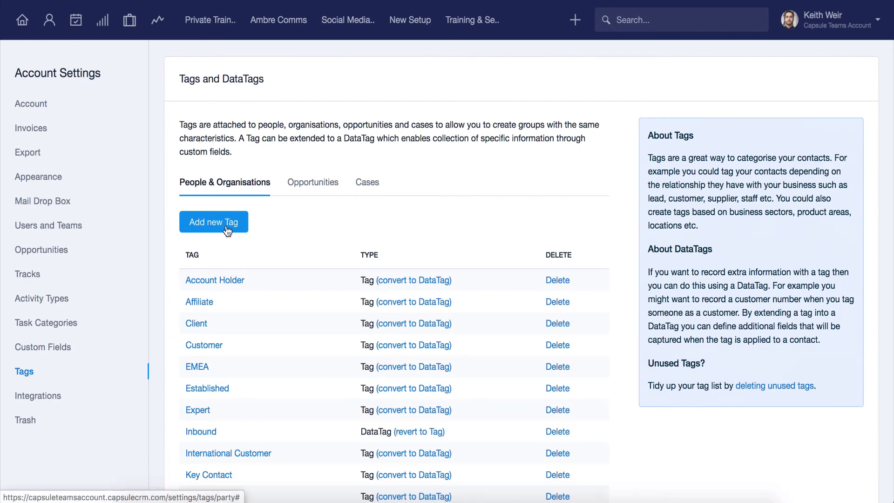
{"action": "left_click", "coordinate": [213, 222]}
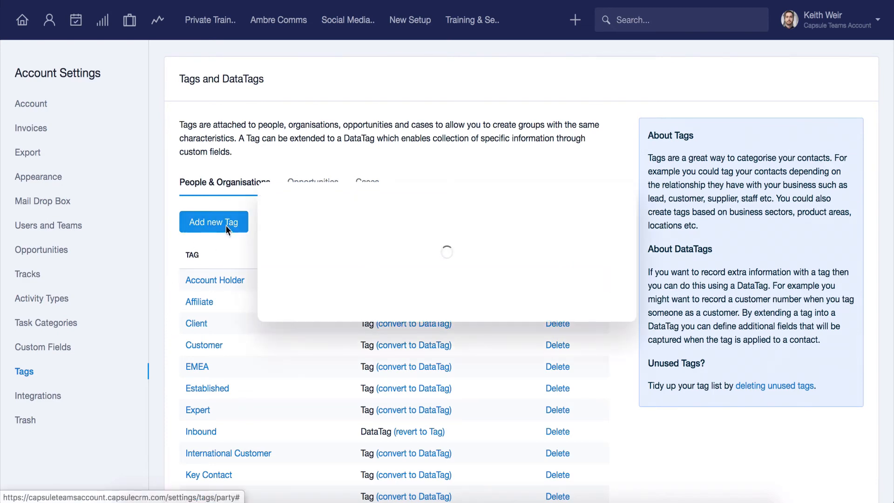
{"action": "type", "text": "New L"}
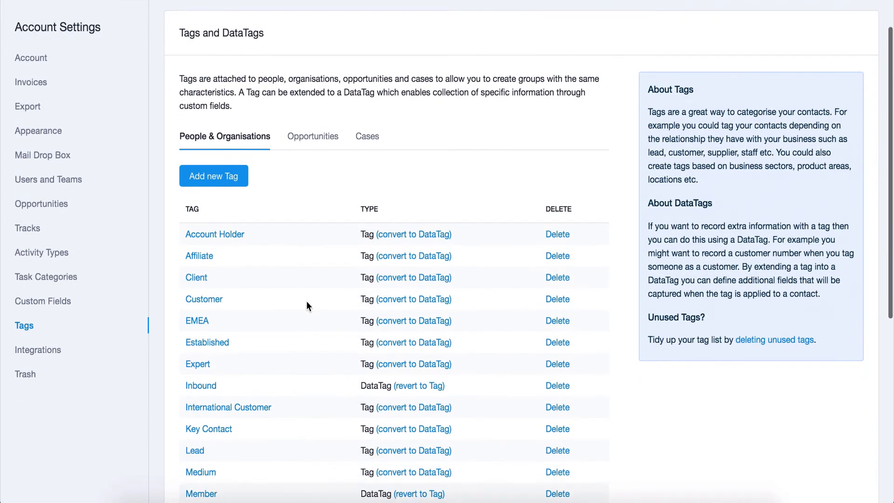
{"action": "scroll", "scroll_direction": "down", "scroll_amount": 3}
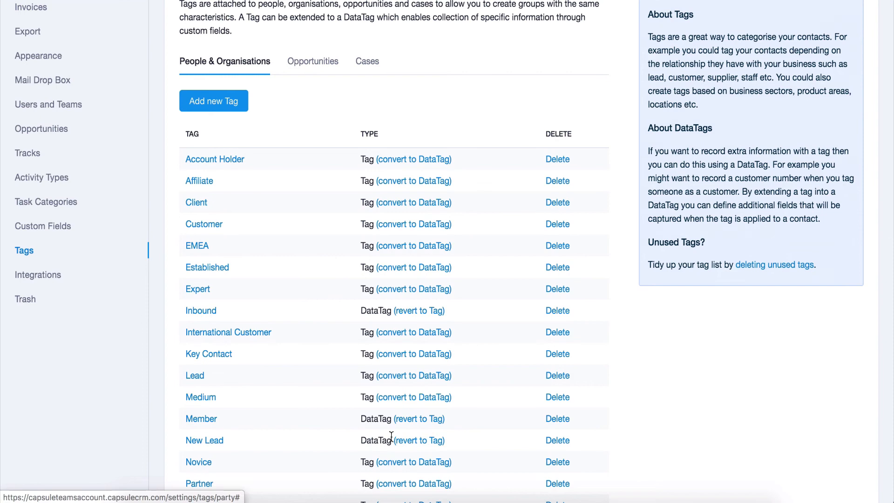
Add a searchable 'Source of Lead' text field to the New Lead DataTag
{"action": "left_click", "coordinate": [204, 440]}
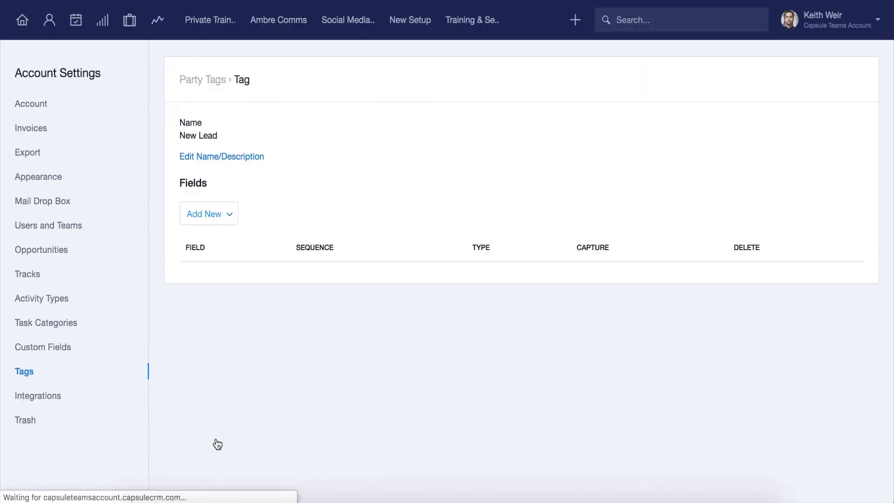
{"action": "left_click", "coordinate": [209, 213]}
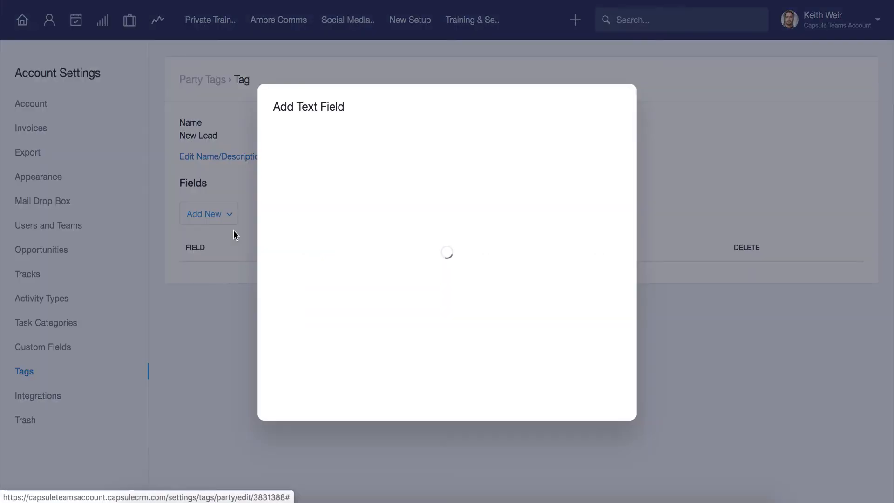
{"action": "type", "text": "Source of Lead"}
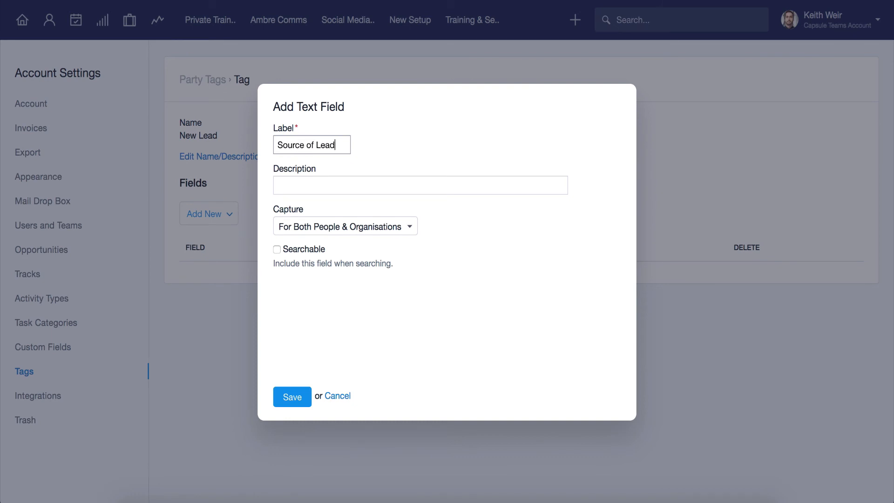
{"action": "left_click", "coordinate": [277, 249]}
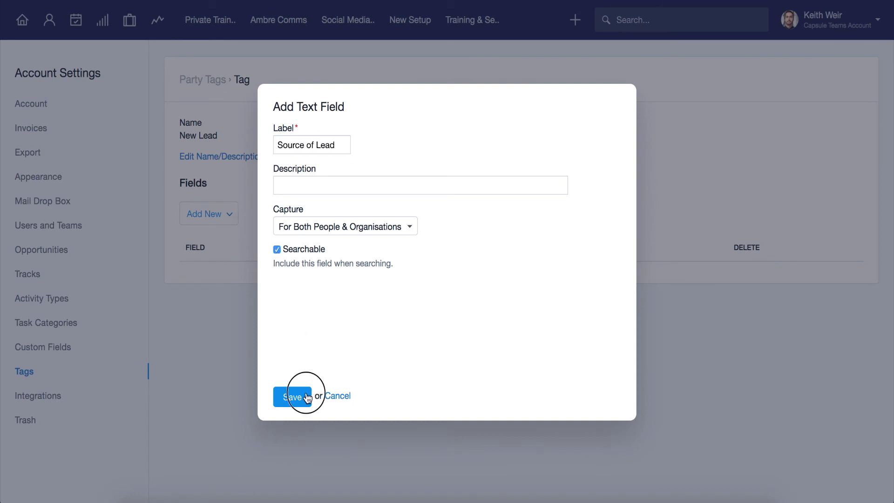
{"action": "left_click", "coordinate": [292, 397]}
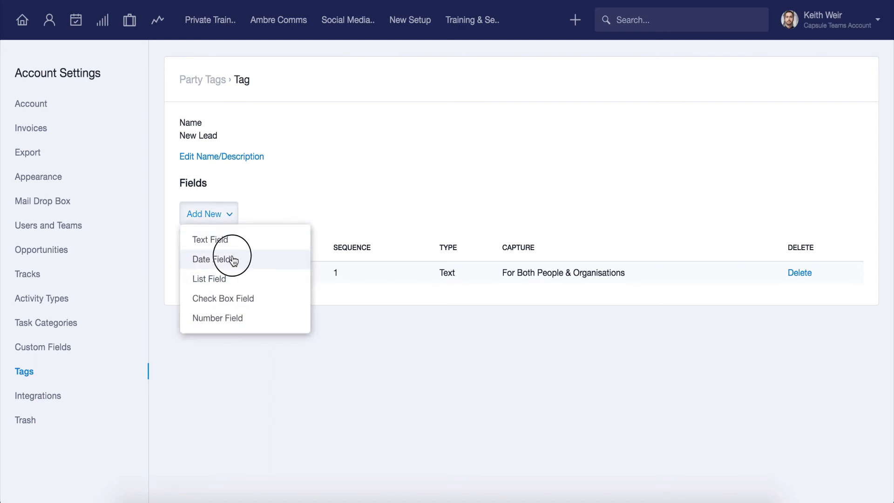
Add a 'Date of Lead' date field to the New Lead DataTag
{"action": "left_click", "coordinate": [212, 260]}
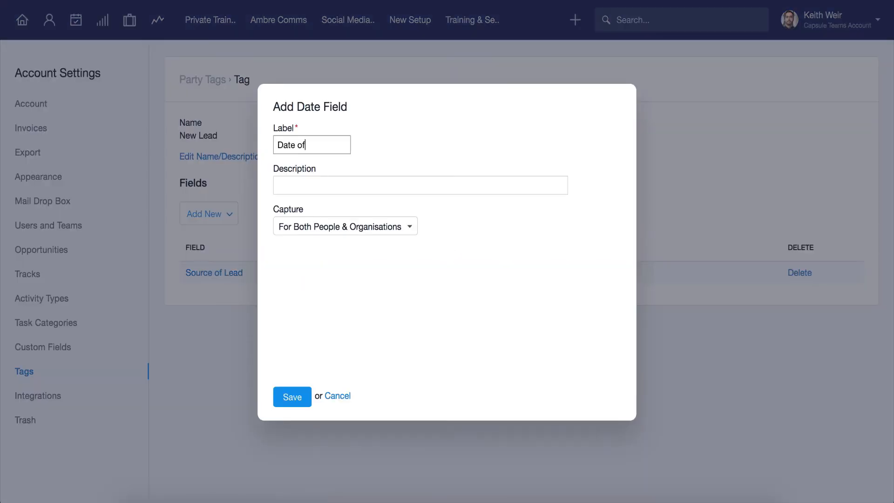
{"action": "type", "text": "Lead"}
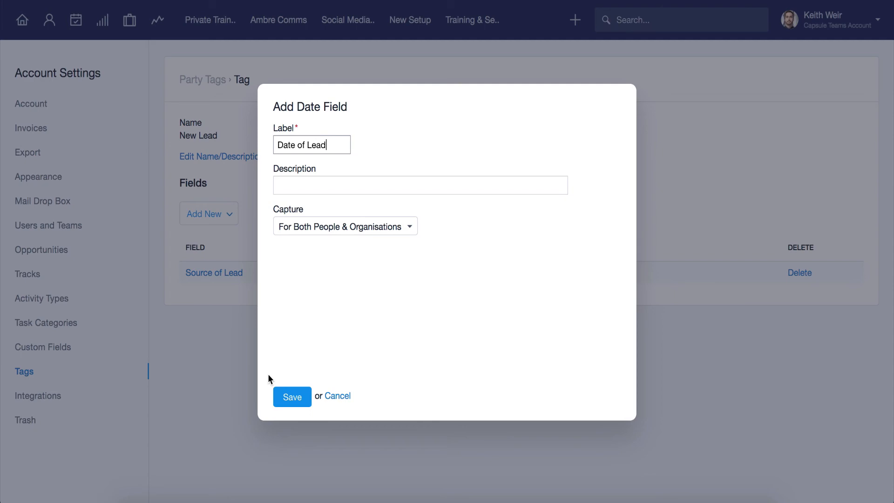
{"action": "left_click", "coordinate": [292, 397]}
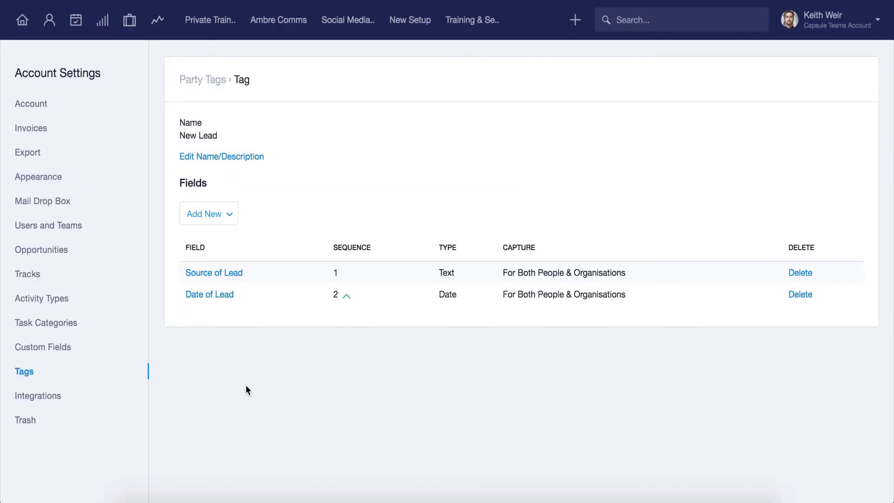
Review the Integrations list and the active Mailchimp configuration, with Mailchimp and Xero active
{"action": "left_click", "coordinate": [38, 396]}
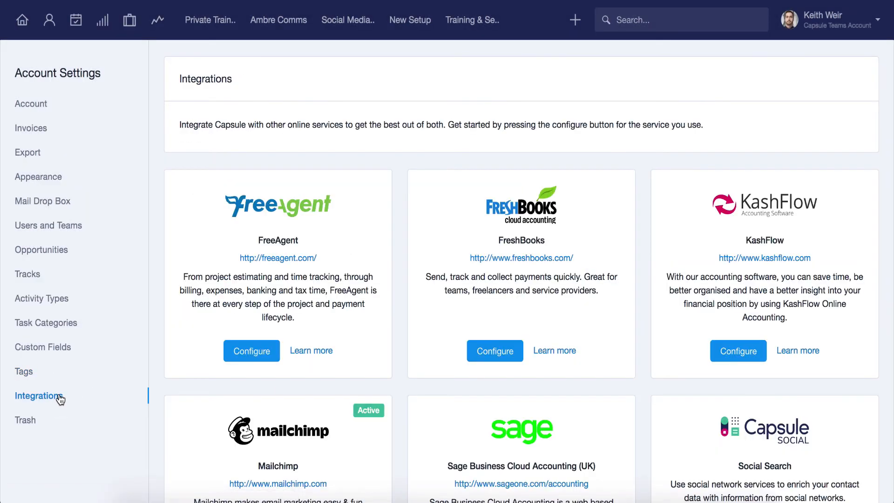
{"action": "scroll", "scroll_direction": "down", "scroll_amount": 3}
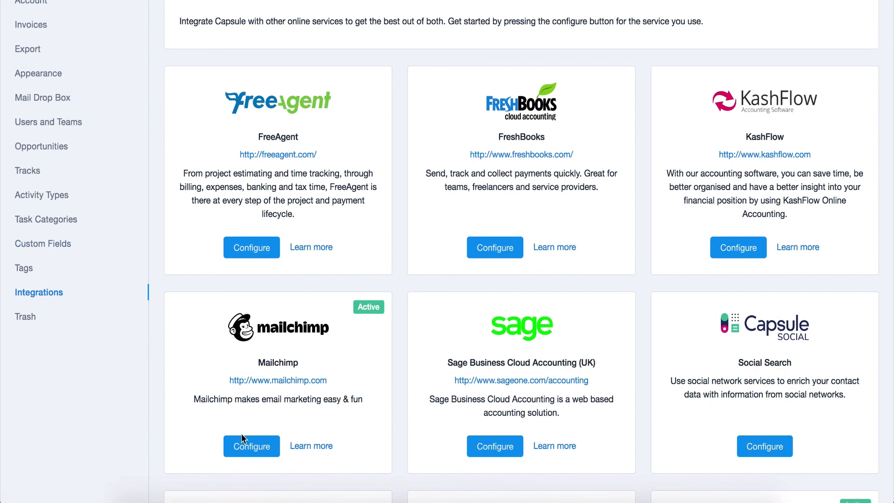
{"action": "left_click", "coordinate": [251, 446]}
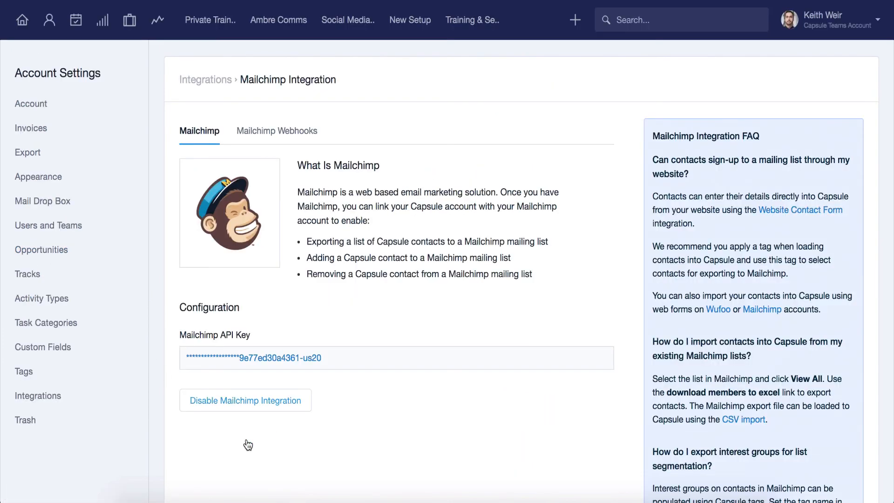
{"action": "left_click", "coordinate": [39, 395]}
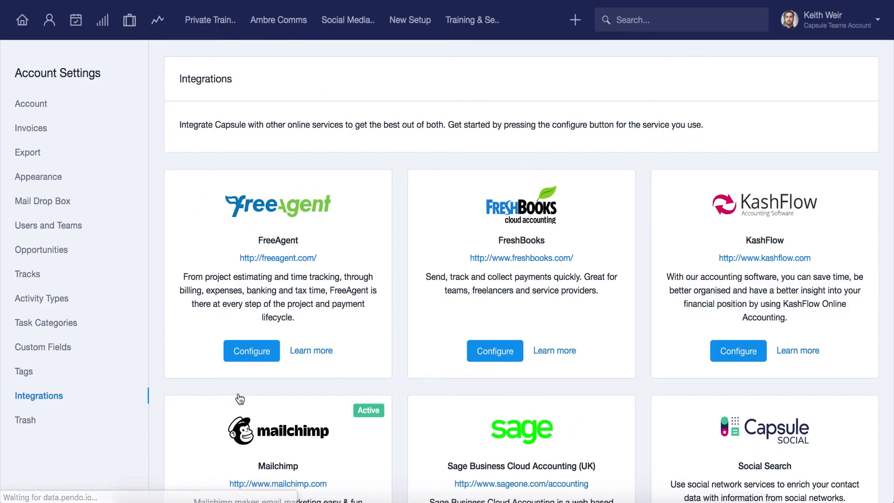
{"action": "scroll", "scroll_direction": "down", "scroll_amount": 3}
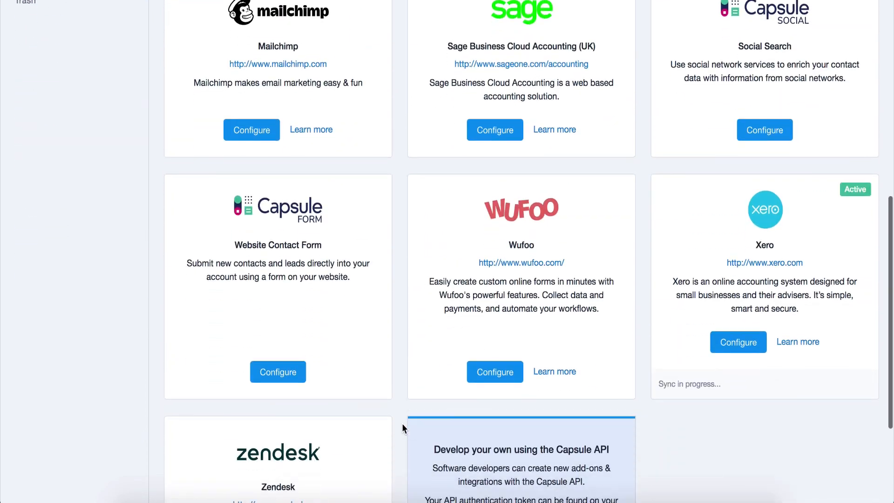
{"action": "scroll", "scroll_direction": "down", "scroll_amount": 3}
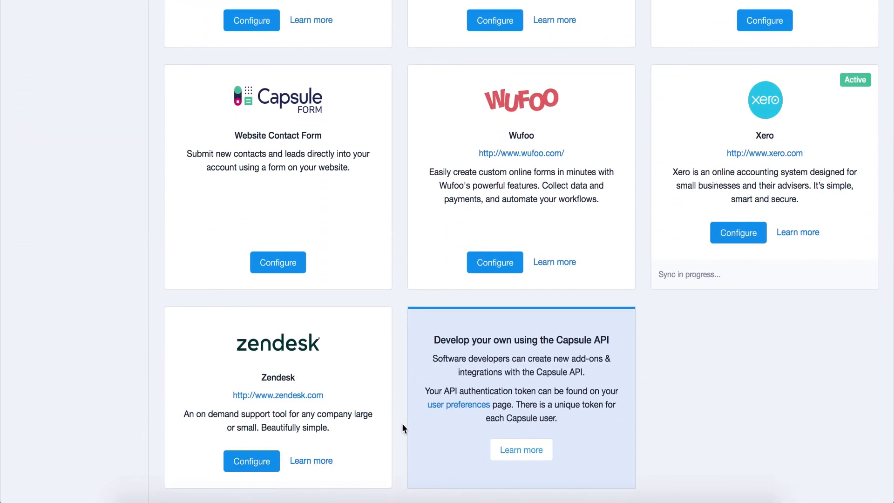
{"action": "scroll", "scroll_direction": "up", "scroll_amount": 3}
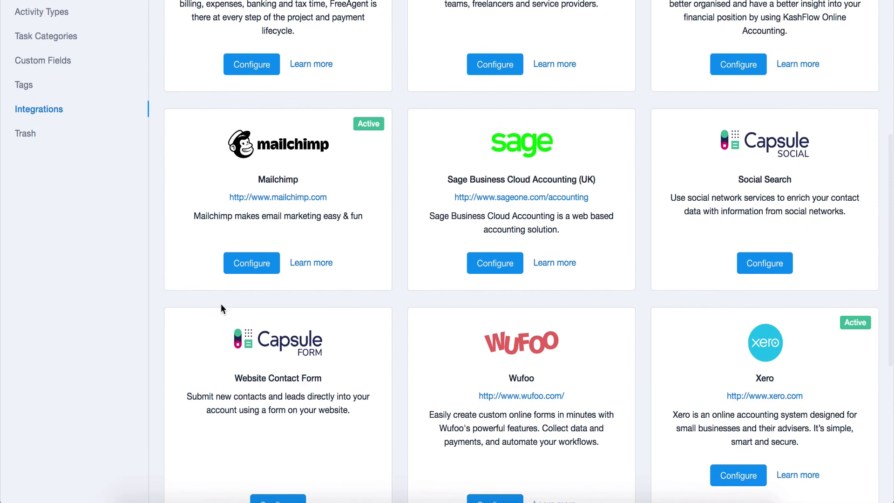
Show the Trash page with the two deleted contacts available to restore
{"action": "left_click", "coordinate": [25, 134]}
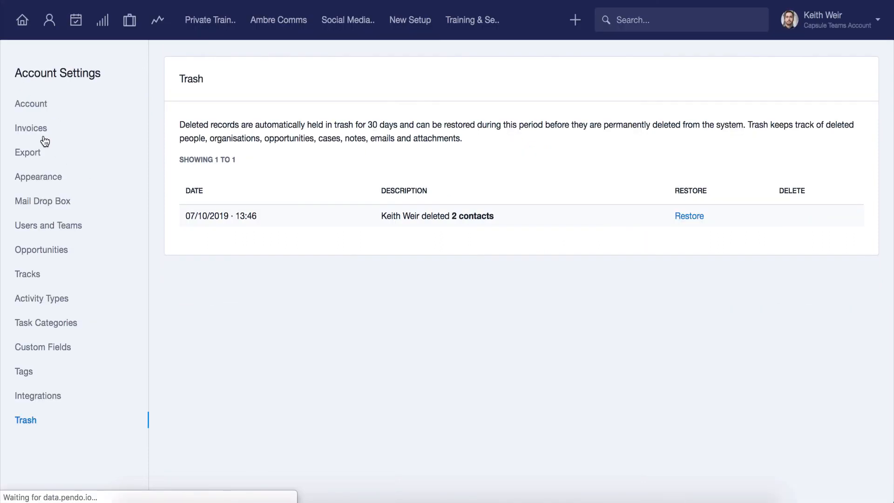
{"action": "mouse_move", "coordinate": [167, 211]}
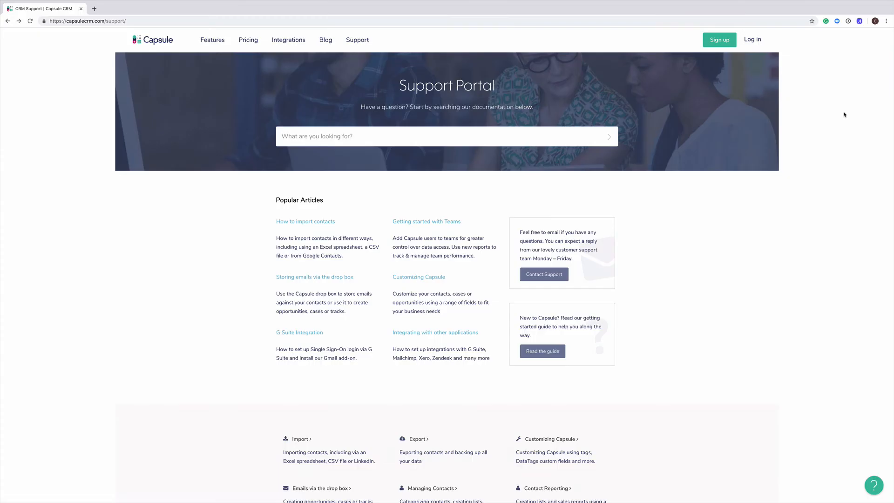
Open the Contact Us form with name, email, help topic and message fields
{"action": "scroll", "scroll_direction": "down", "scroll_amount": 3}
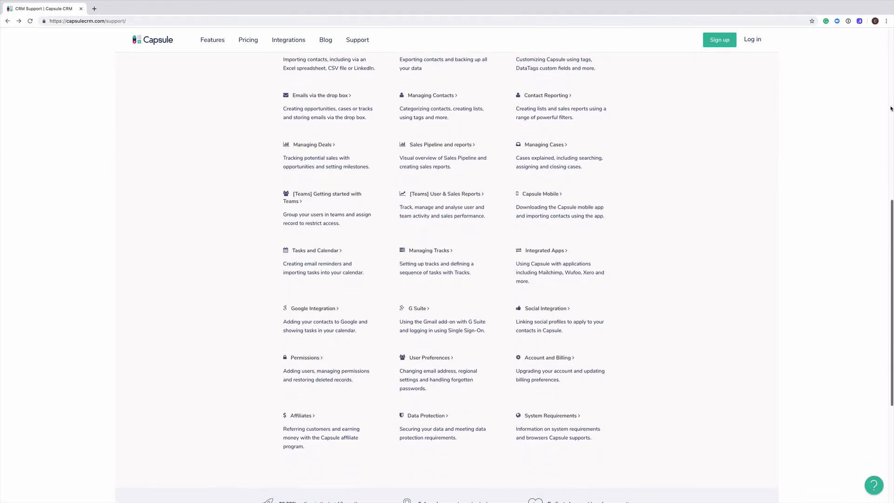
{"action": "scroll", "scroll_direction": "up", "scroll_amount": 3}
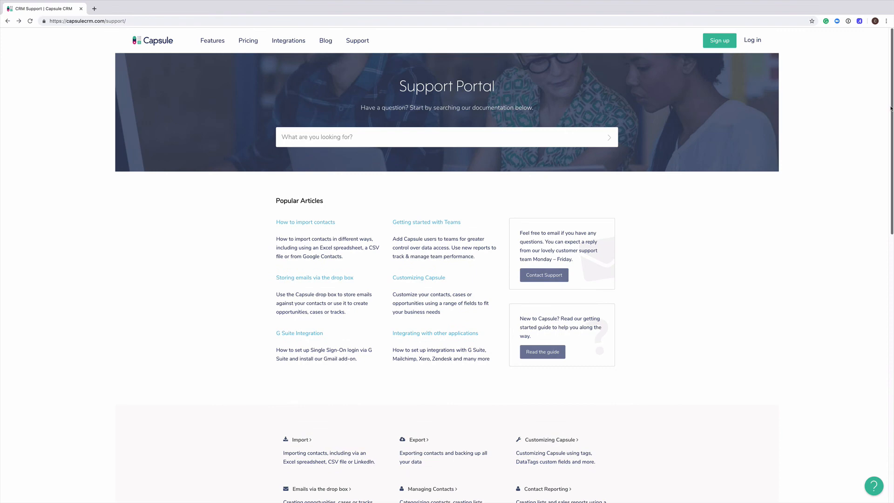
{"action": "left_click", "coordinate": [544, 275]}
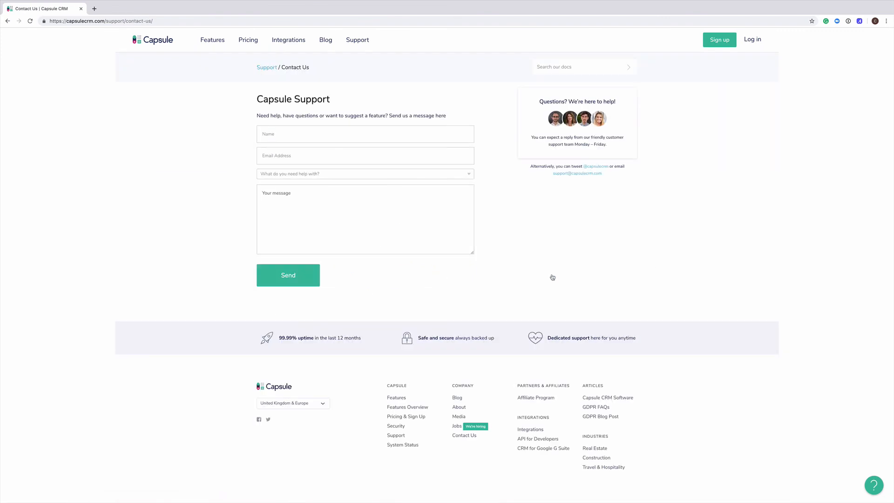